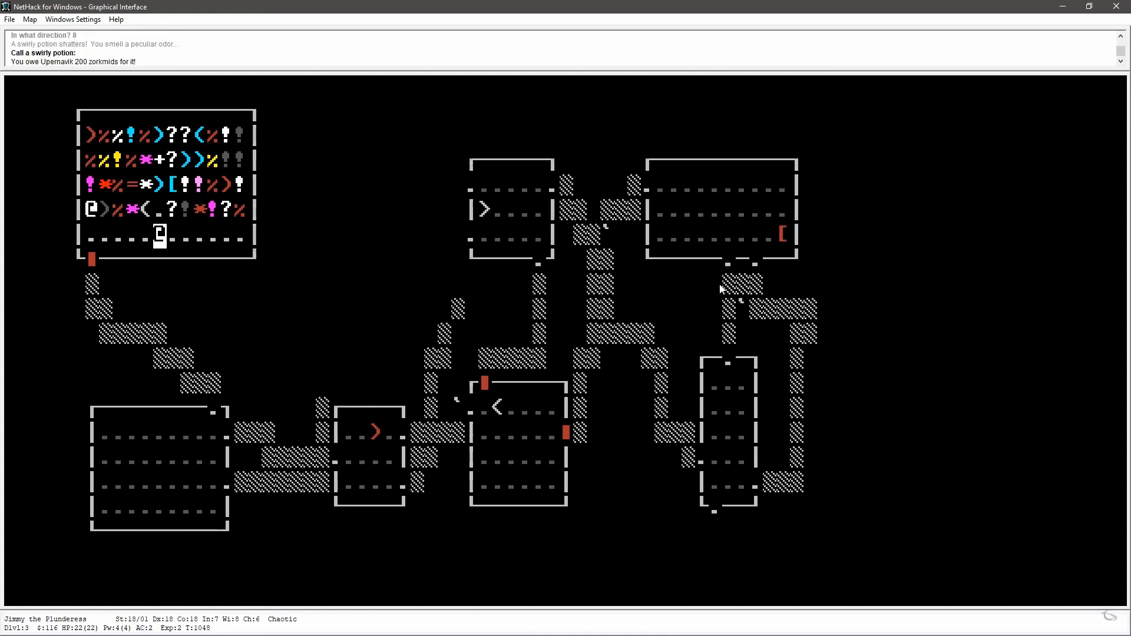
Select Targeting Computer in The Galaxy Outfitter list to preview its 2830 energy price
key(8)
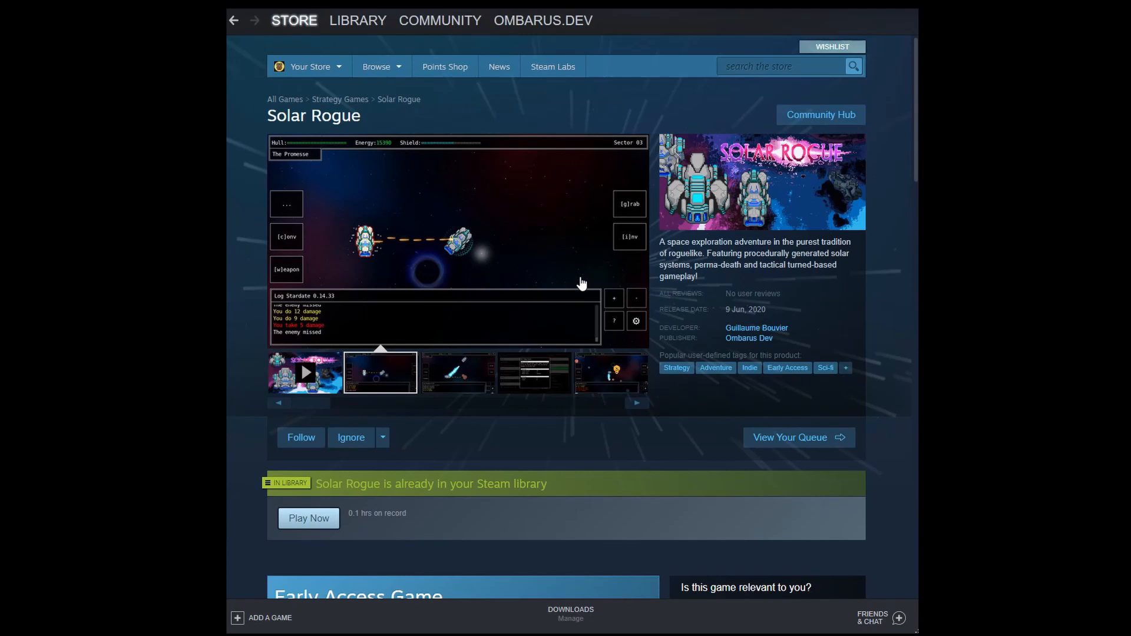
scroll(down, 3)
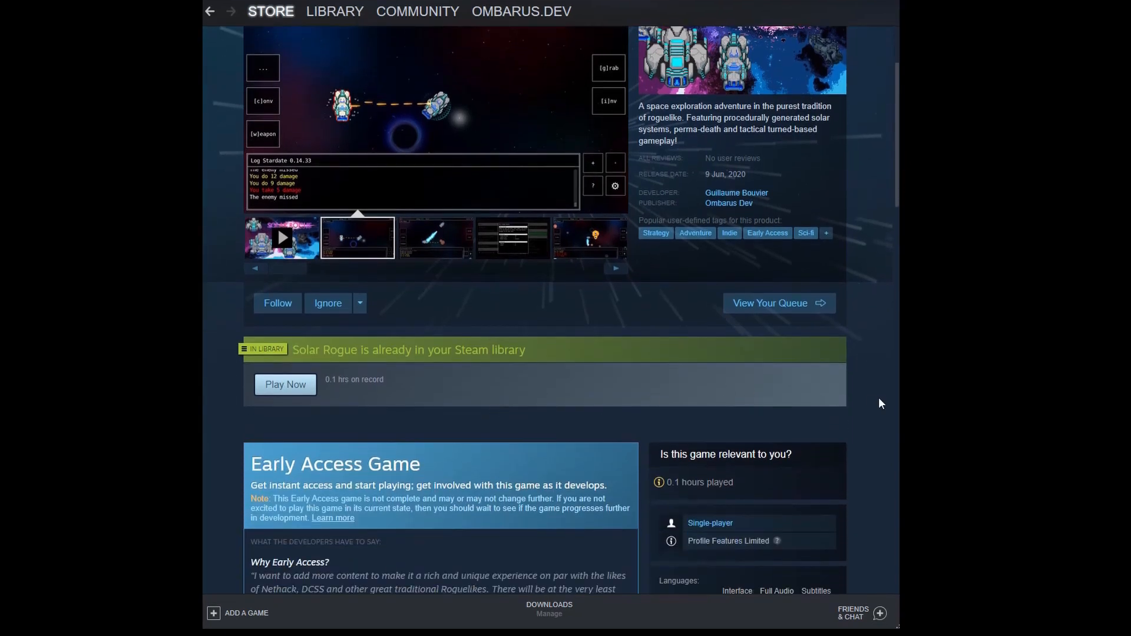
scroll(down, 3)
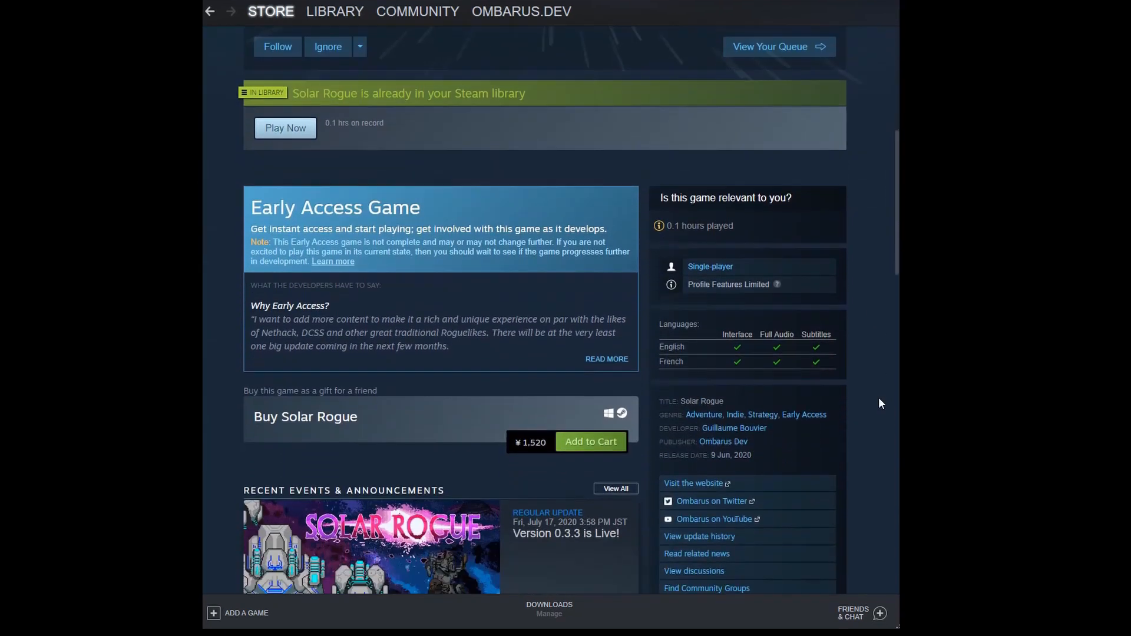
scroll(down, 3)
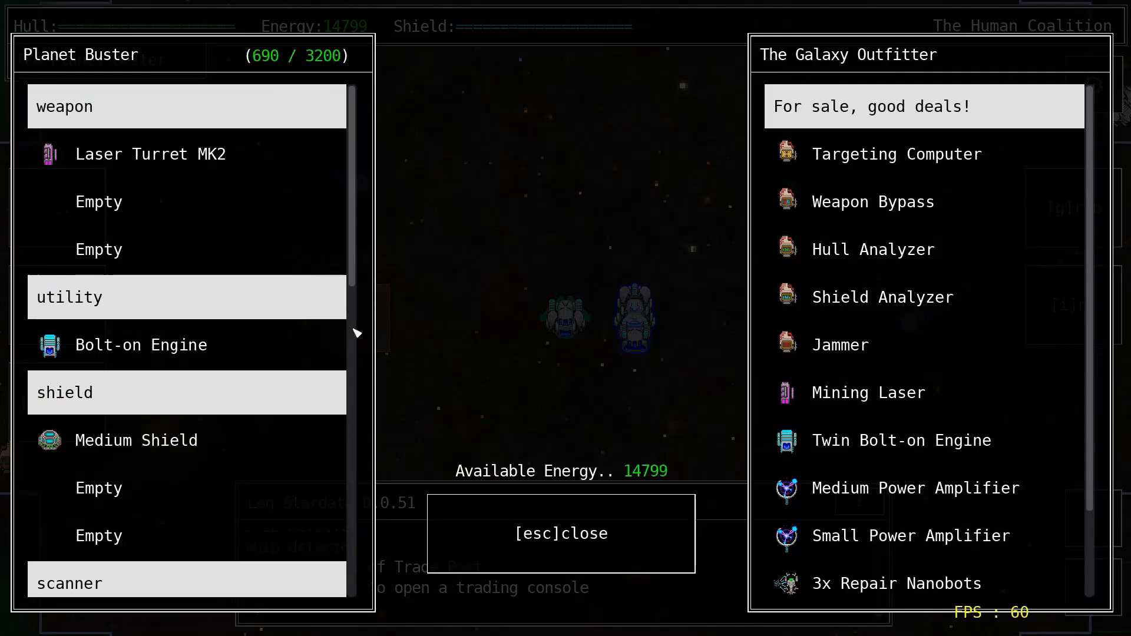
click(896, 153)
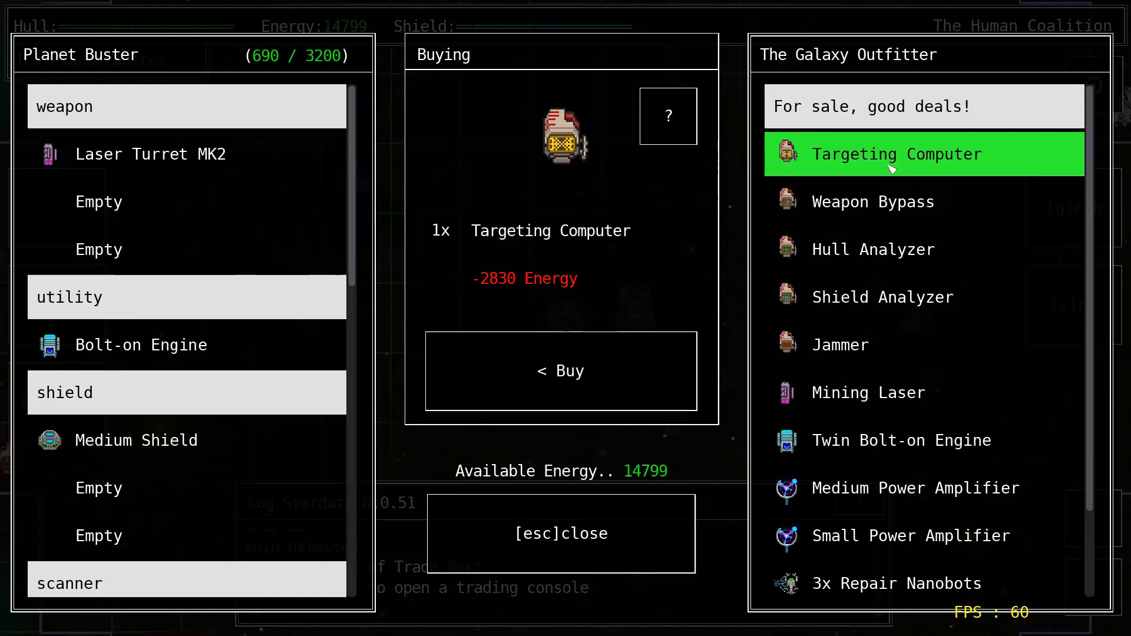
click(561, 370)
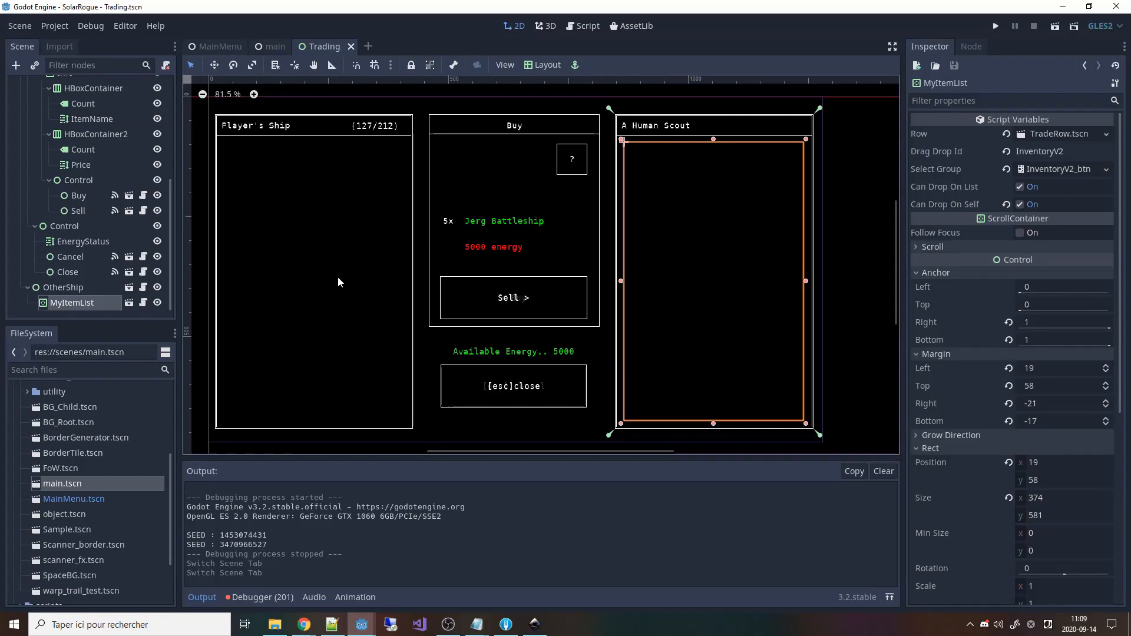
Instance TradeRow.tscn as a child of MyItemList's Rows node
click(65, 225)
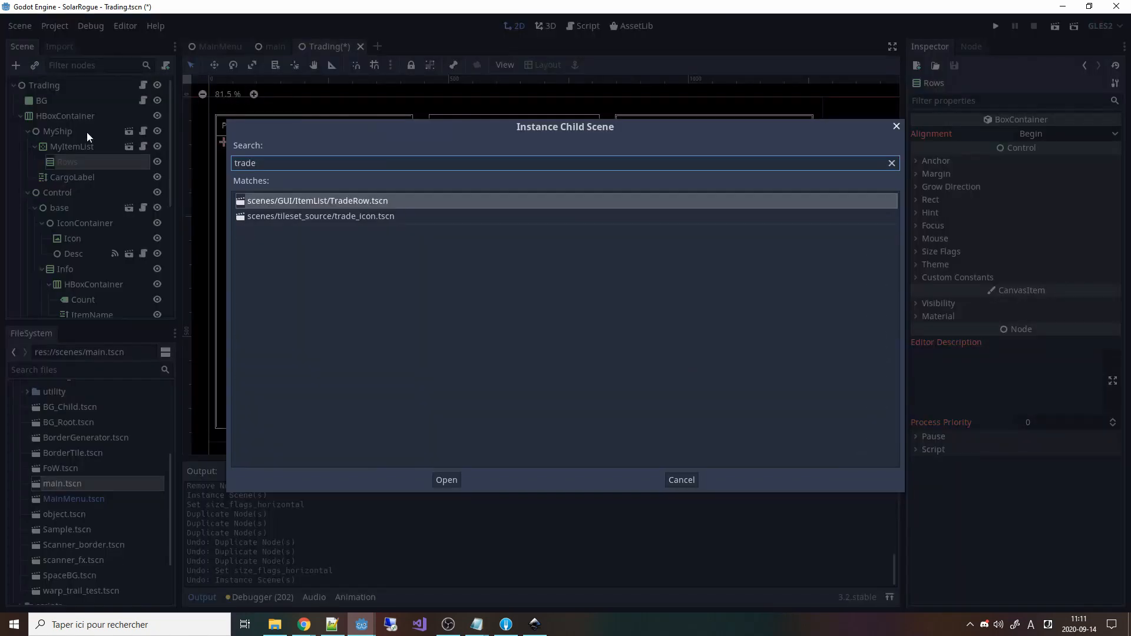
click(446, 480)
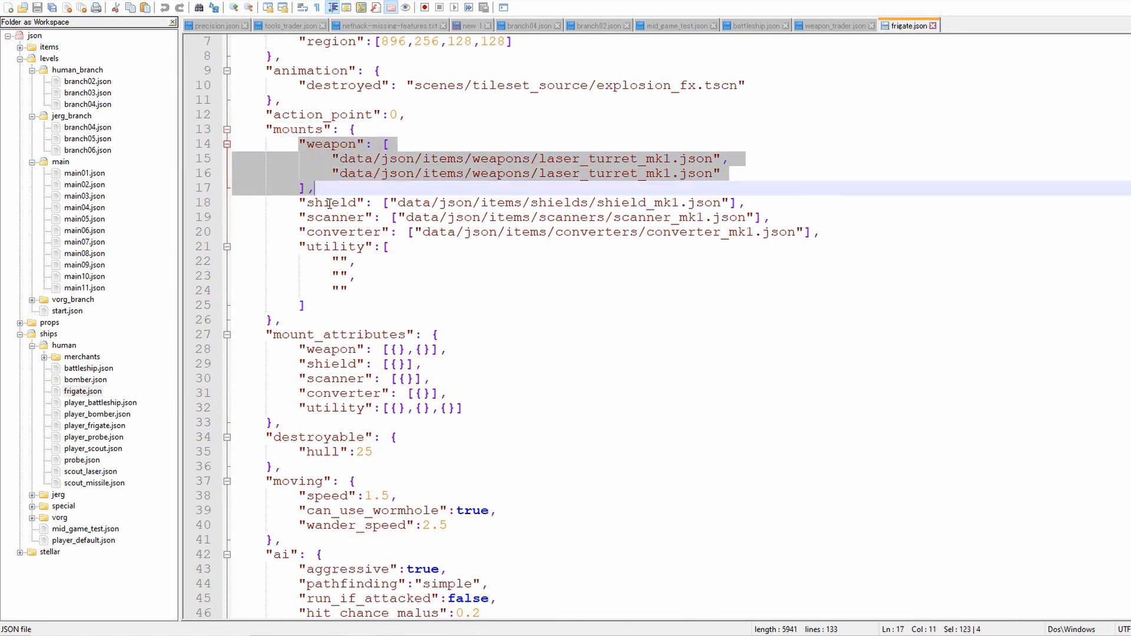
Scroll through frigate.json's laser turret mounts before moving to weapon_trader.json
scroll(down, 3)
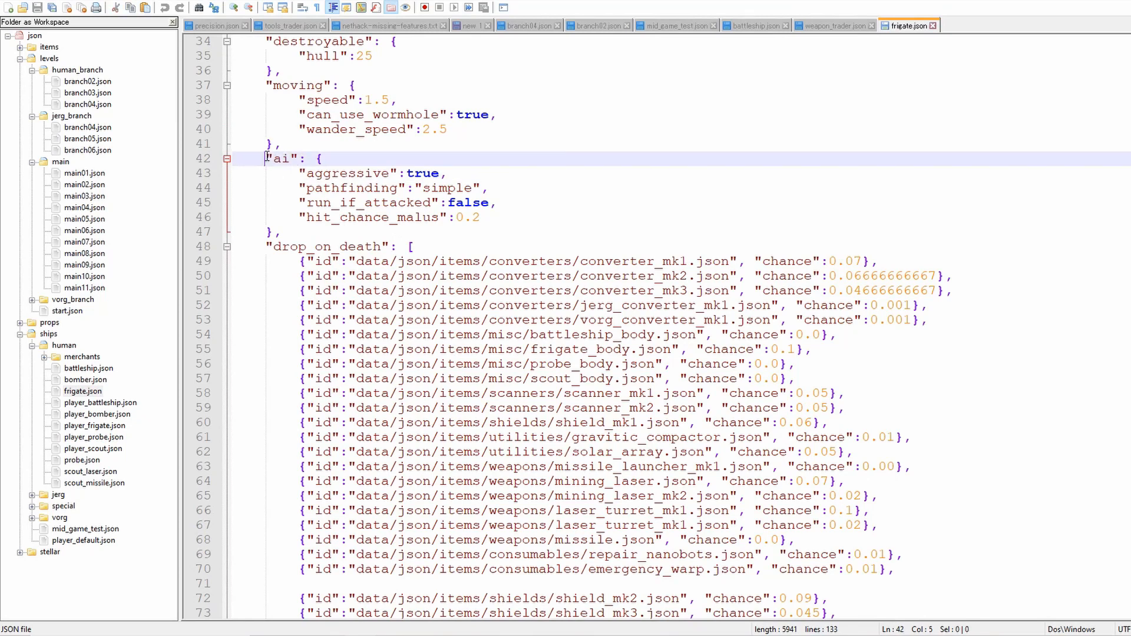
scroll(down, 3)
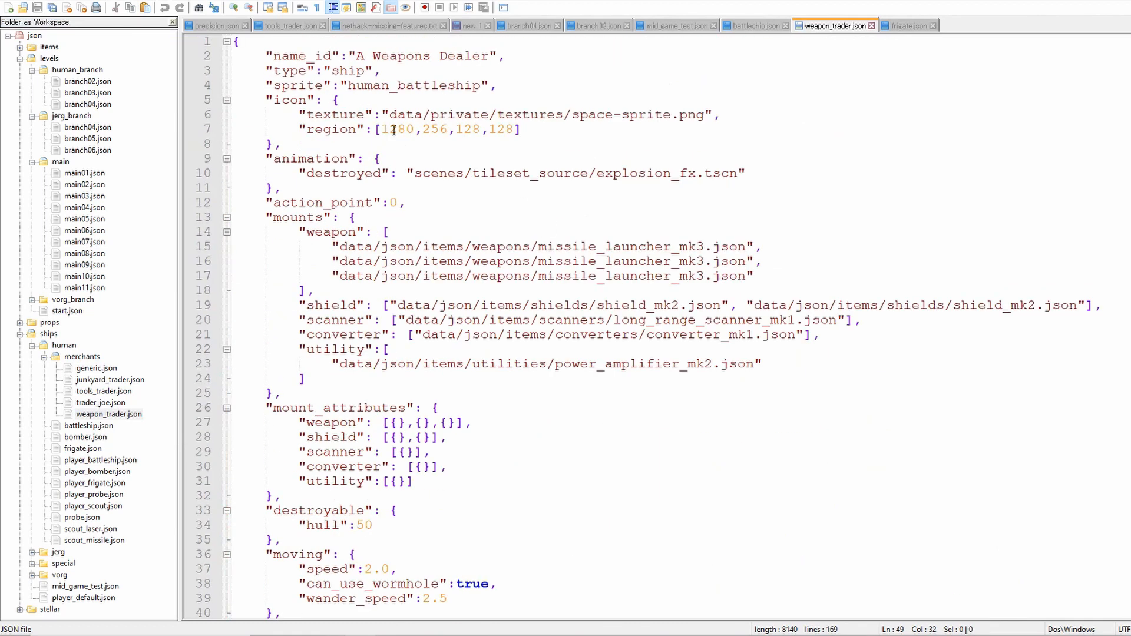
scroll(down, 3)
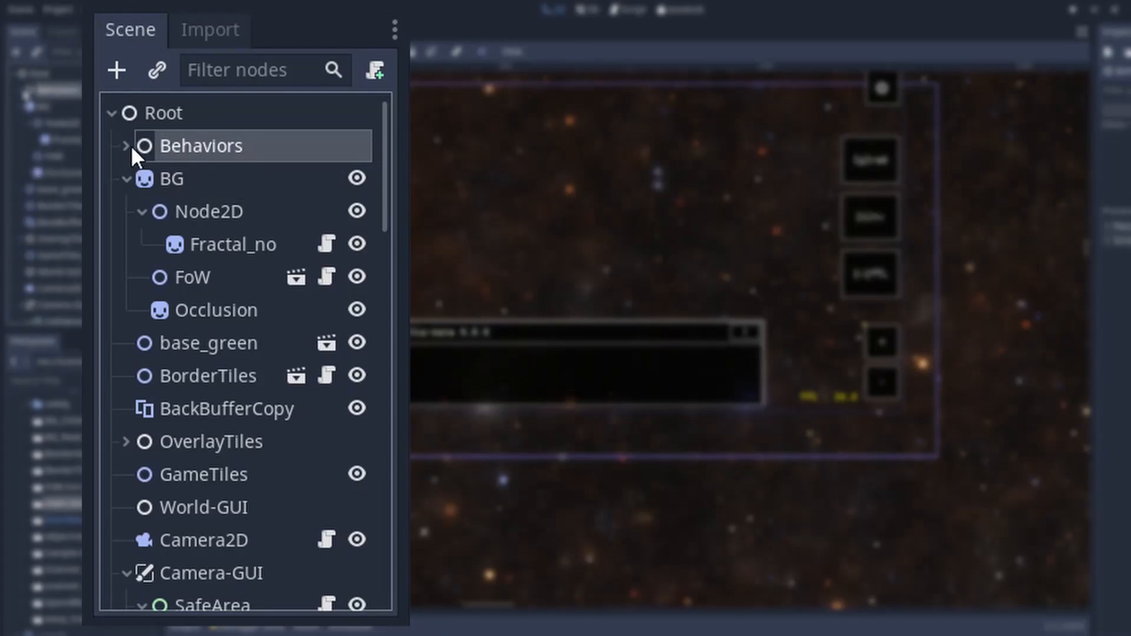
Expand Root > Behaviors and scroll its child nodes down to Merchant
click(125, 146)
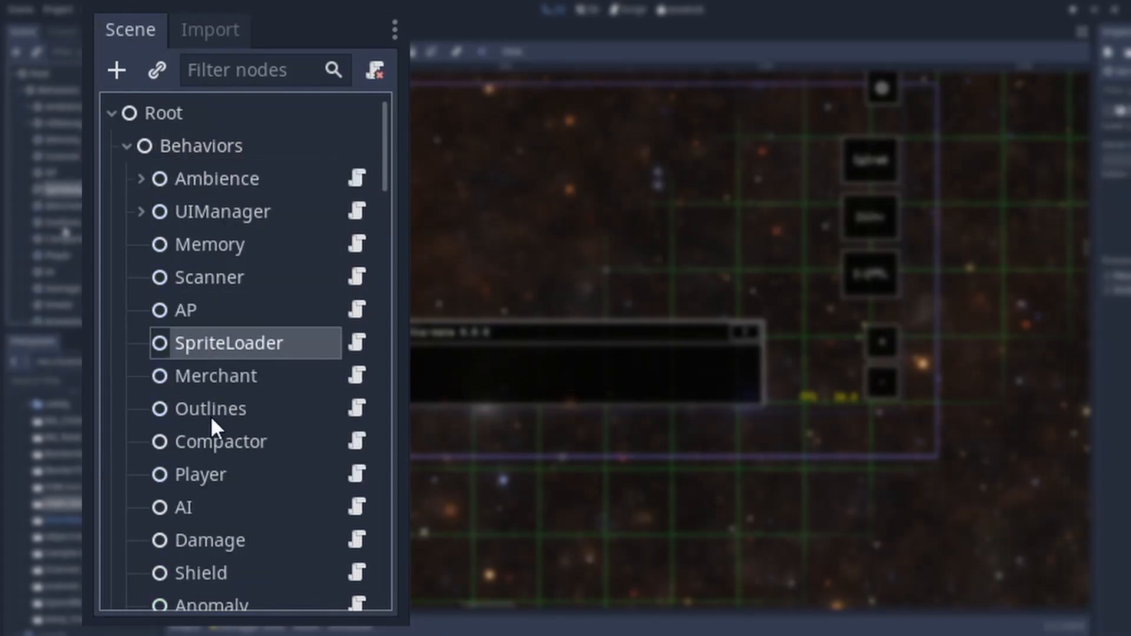
scroll(down, 3)
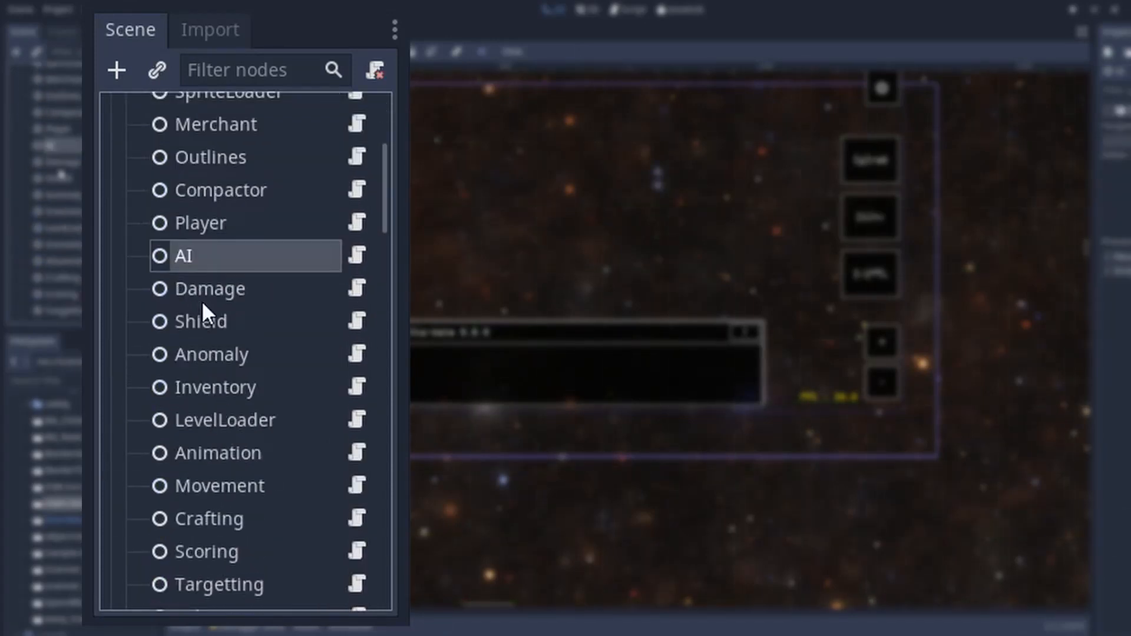
scroll(down, 3)
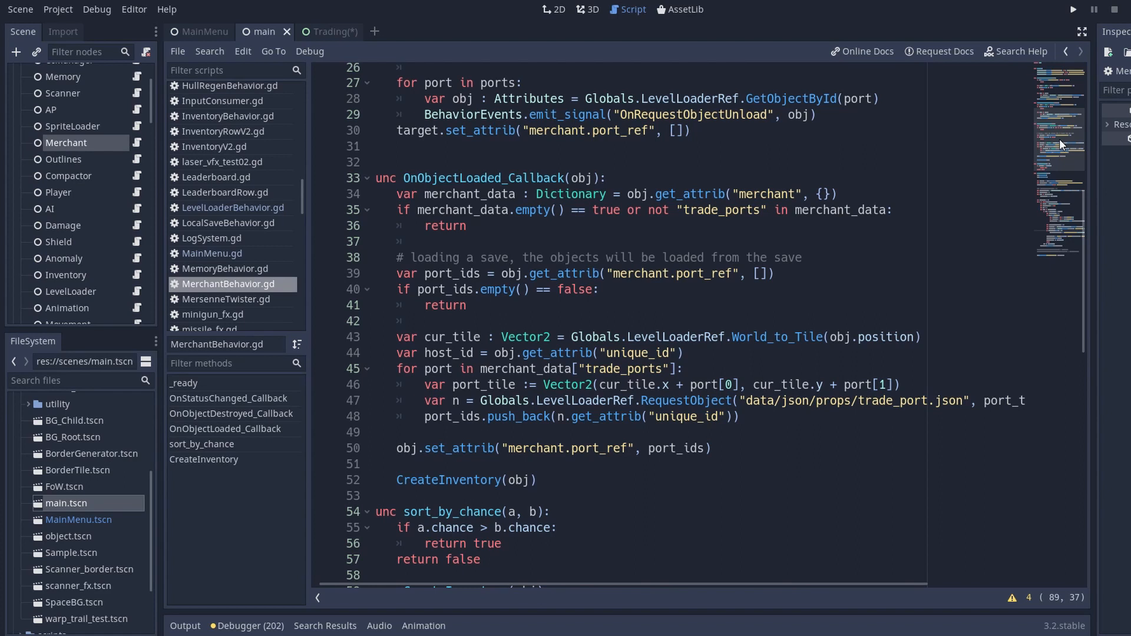
scroll(down, 3)
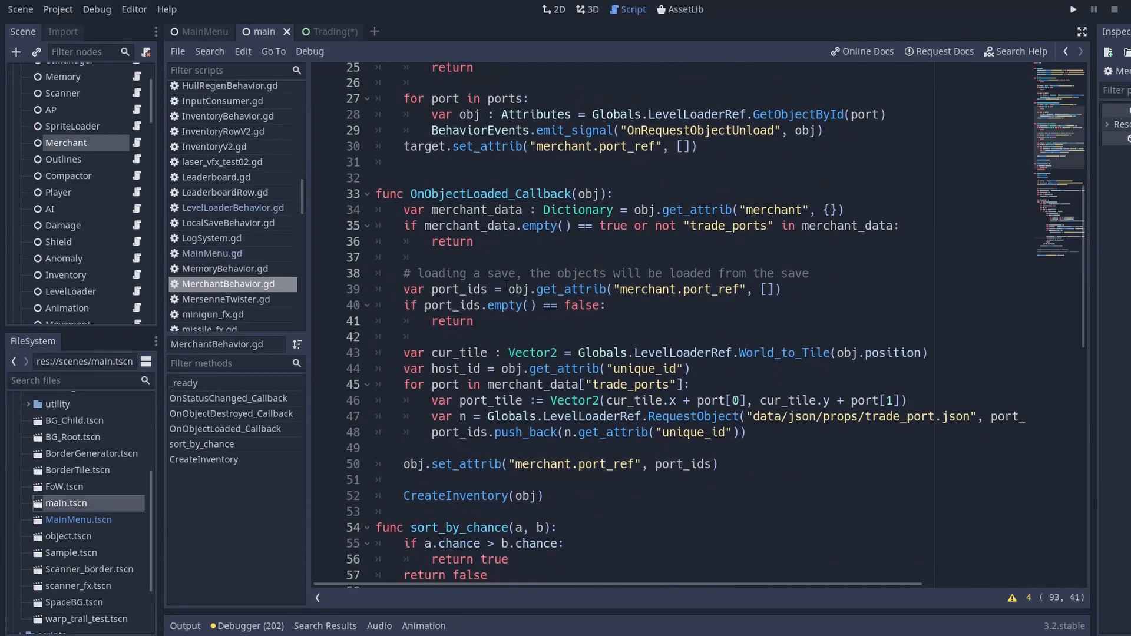
click(448, 448)
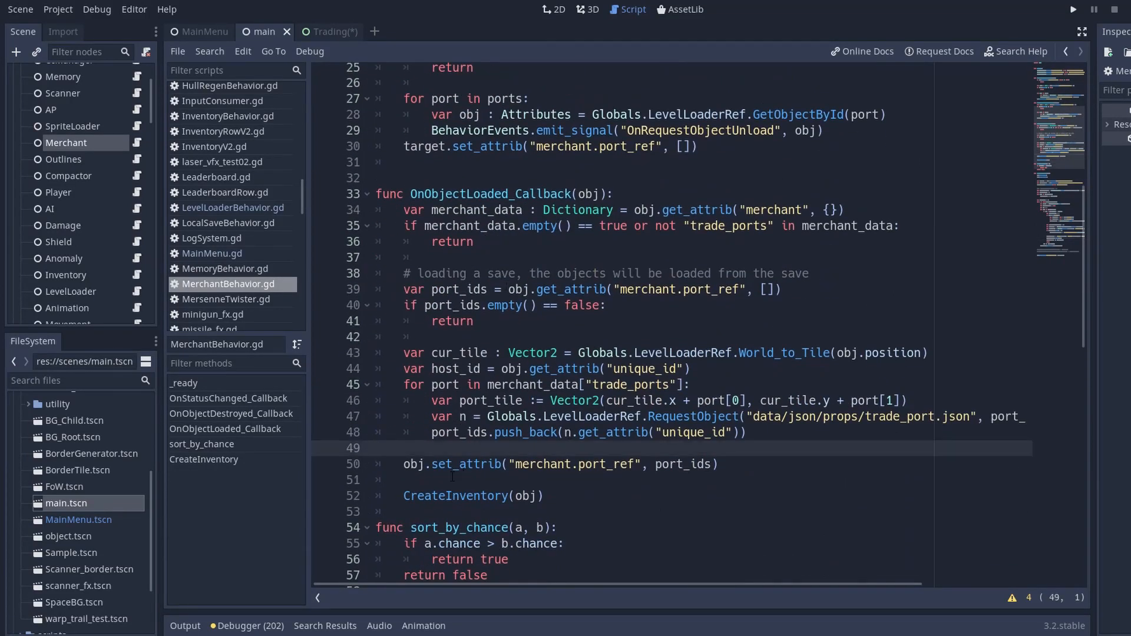
click(68, 261)
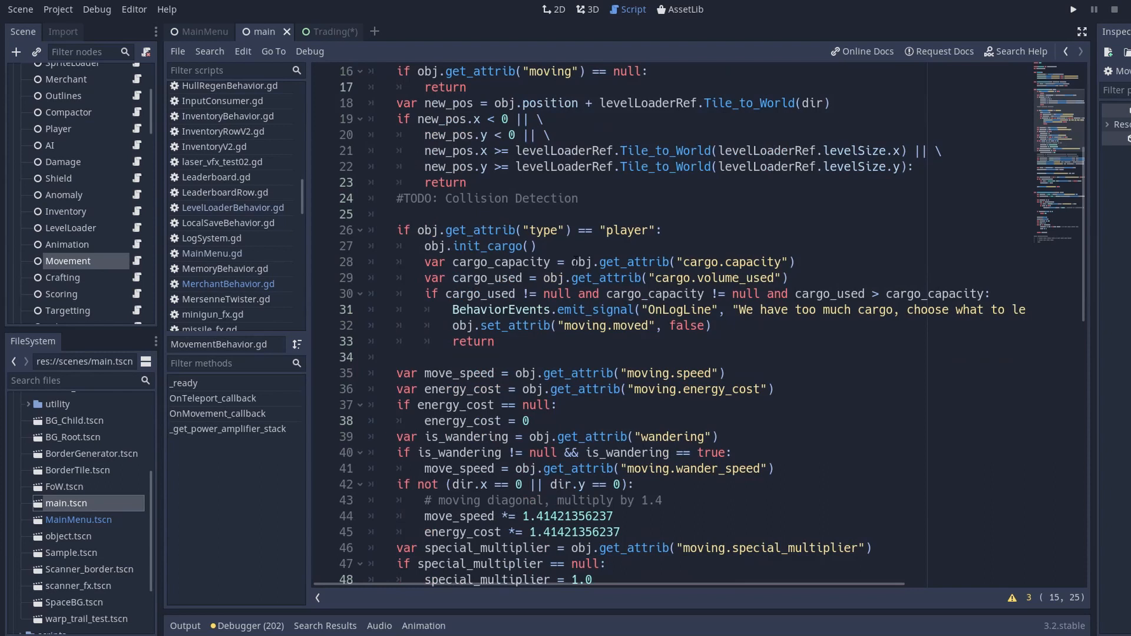
Point out the UpdatePosition call, then switch to Trading.gd with its button connections
scroll(down, 3)
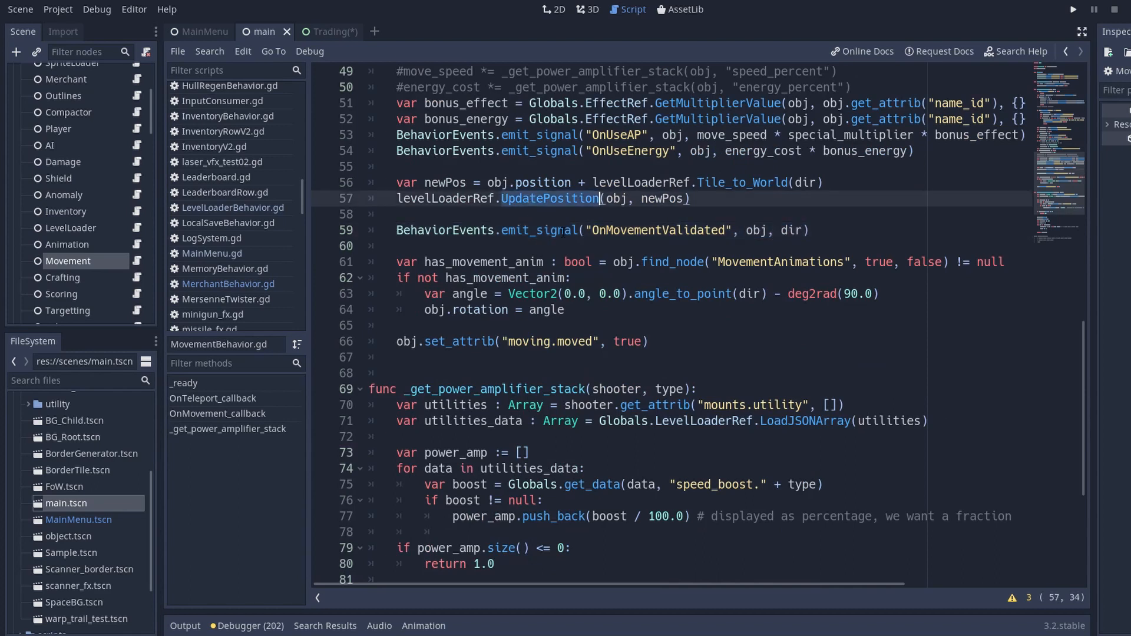
click(567, 230)
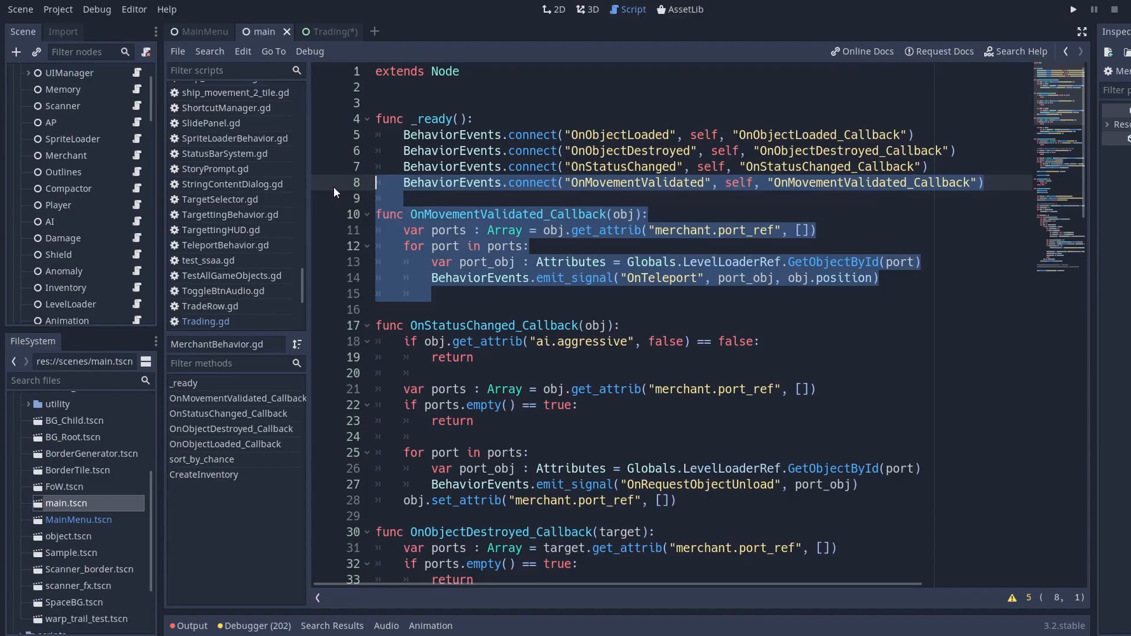
click(328, 31)
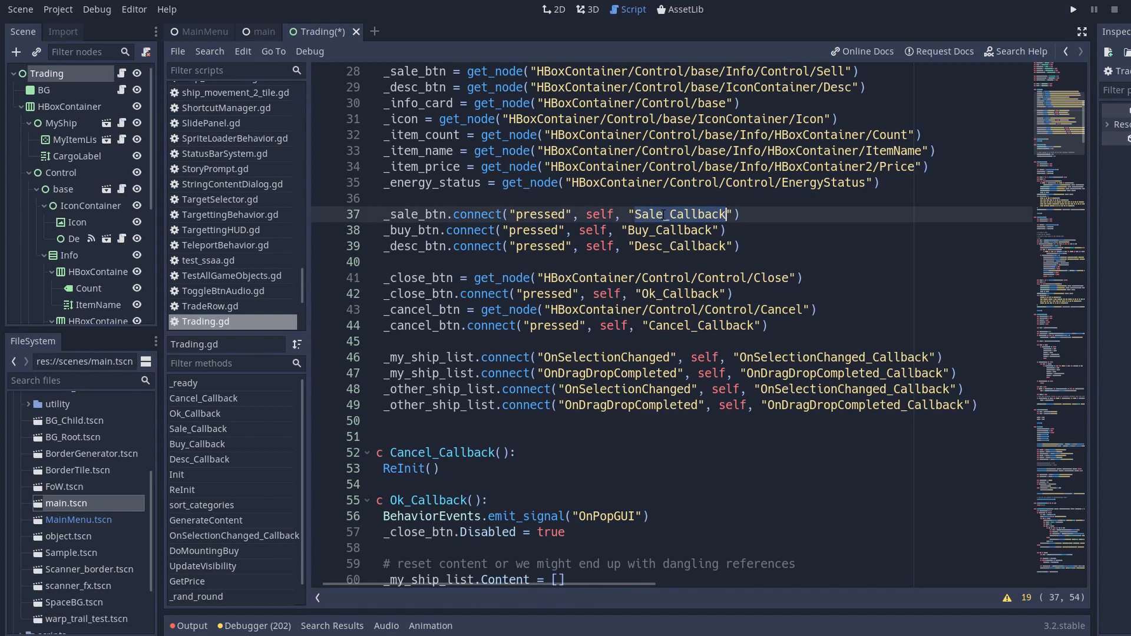
Find Sale_Callback and highlight its item removal, item transfer and energy payment lines
text(pressed)
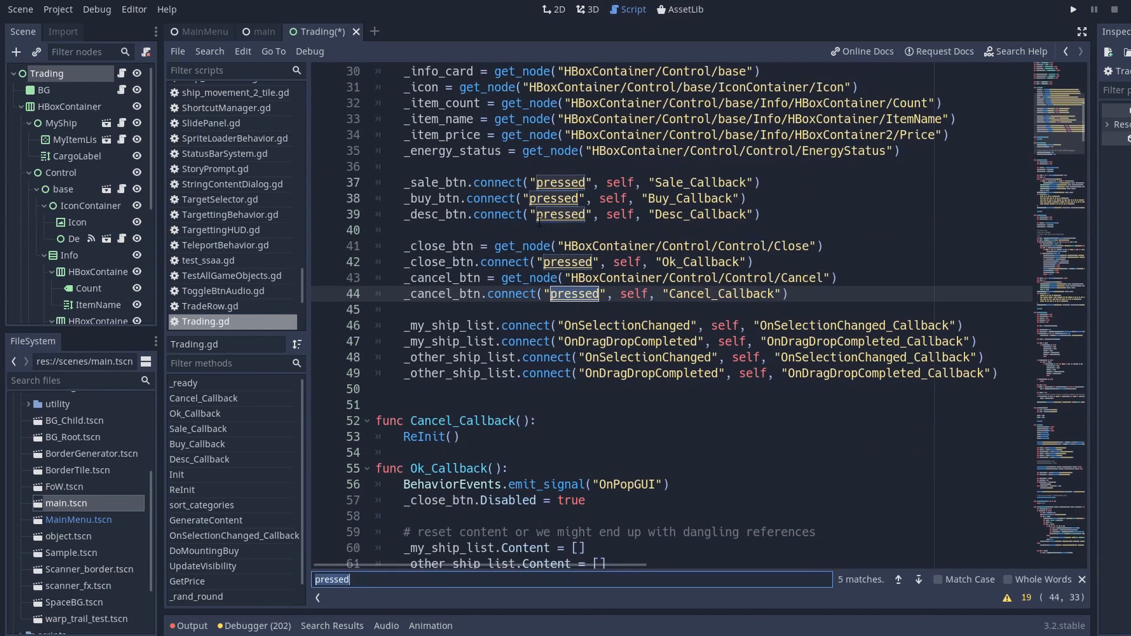
text(Sale_Callback)
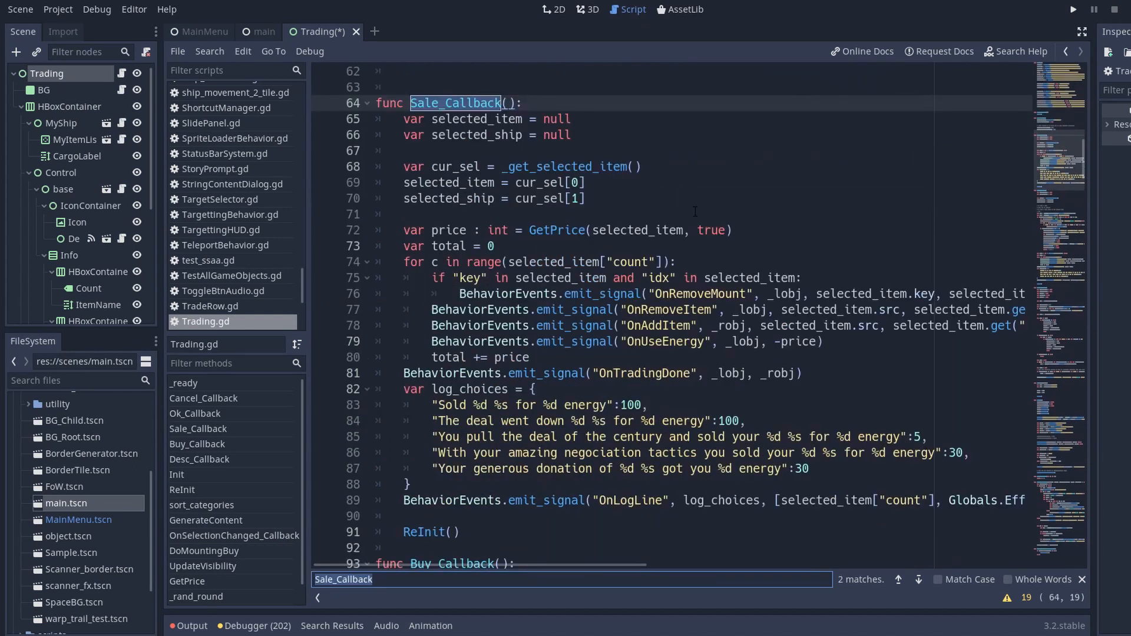
scroll(down, 3)
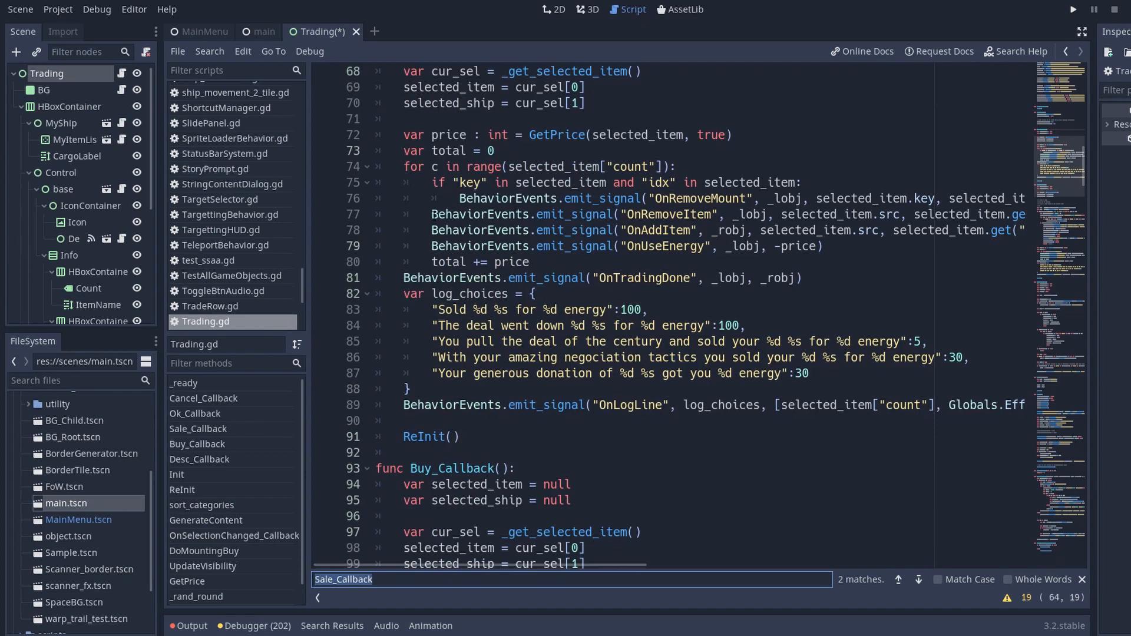
click(740, 215)
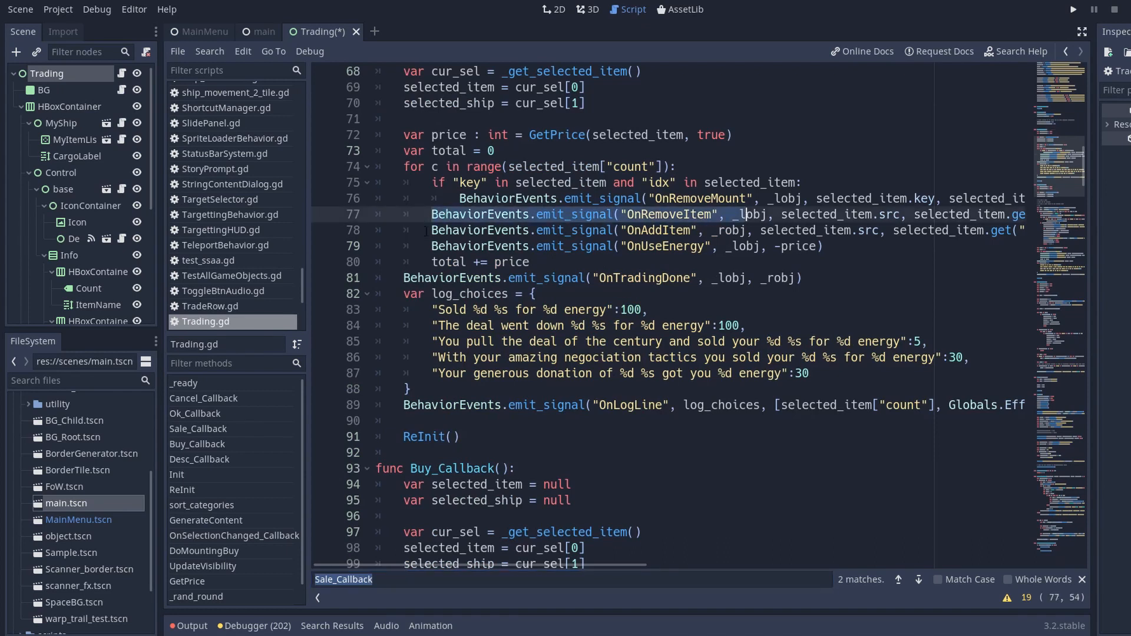
click(745, 247)
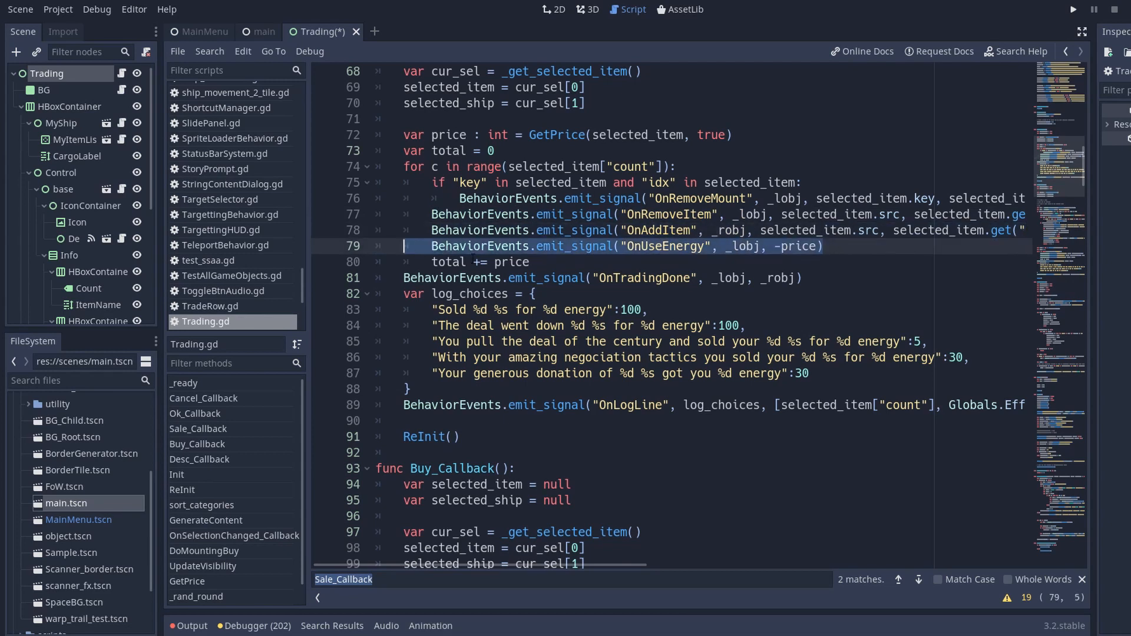
click(243, 46)
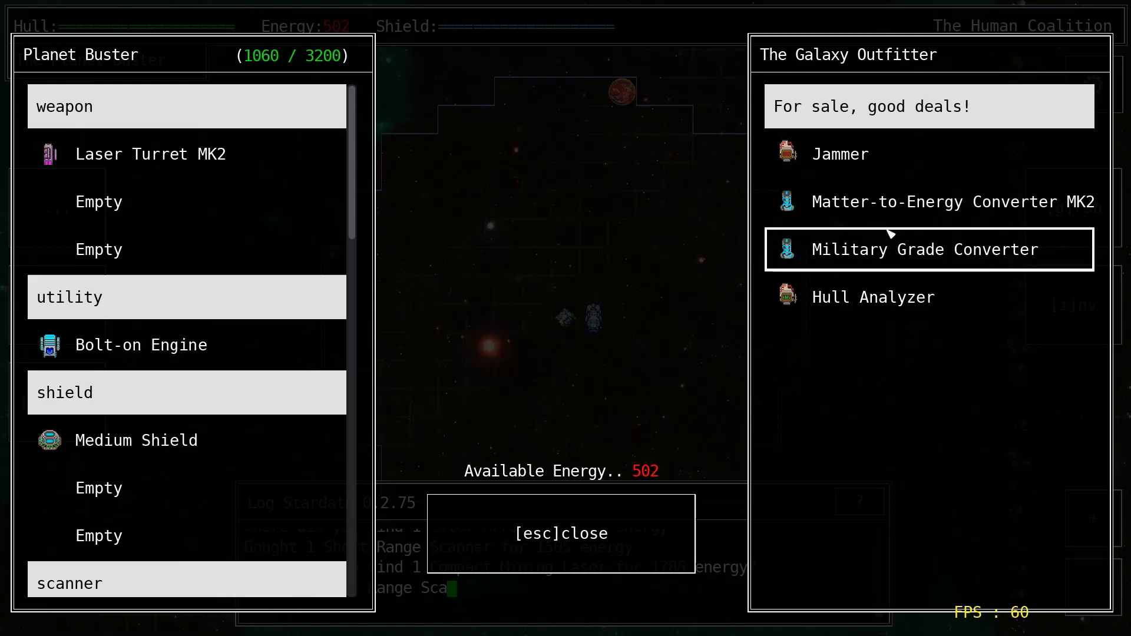
Check Matter-to-Energy Converter MK2's price and try buying it without enough energy
click(930, 202)
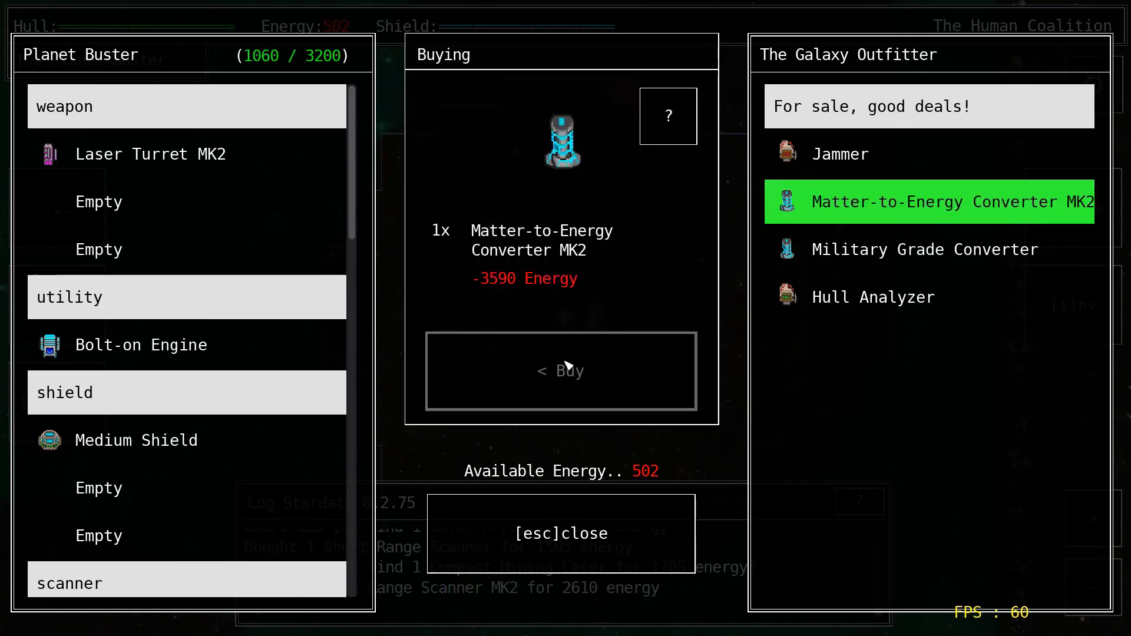
click(930, 250)
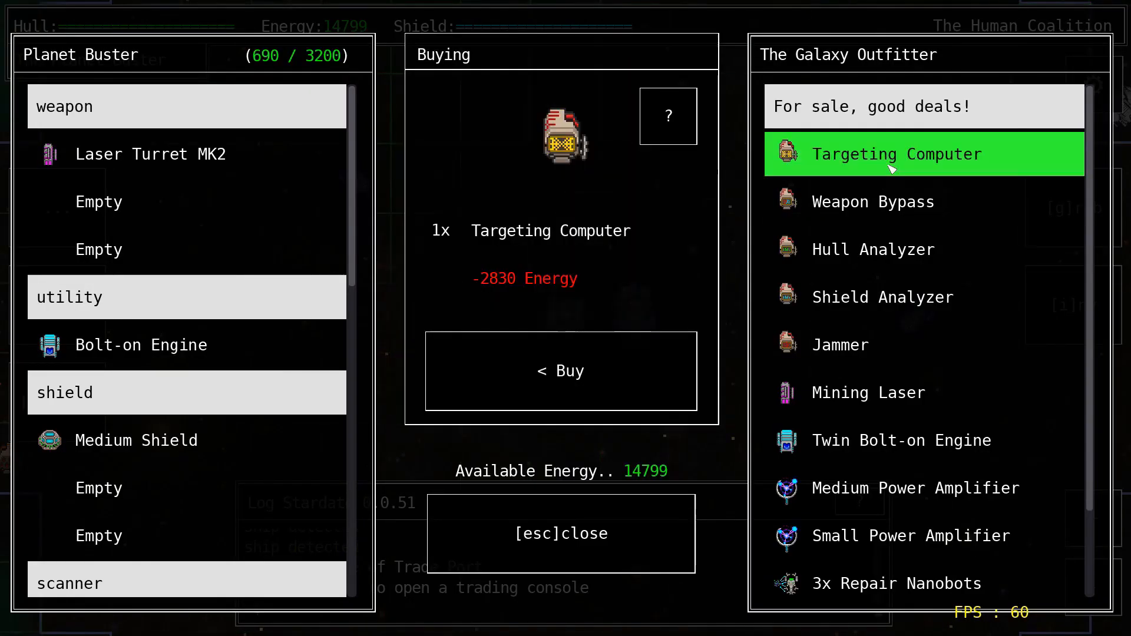
Buy the Targeting Computer for 2830 energy, then click in the Planet Buster list
click(561, 371)
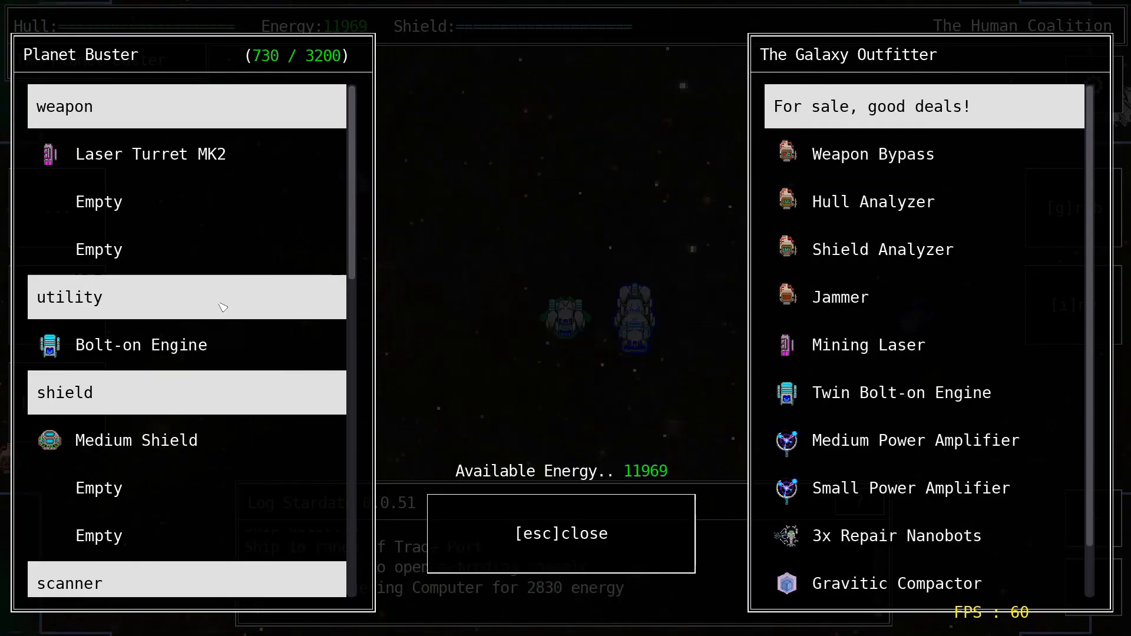
click(186, 194)
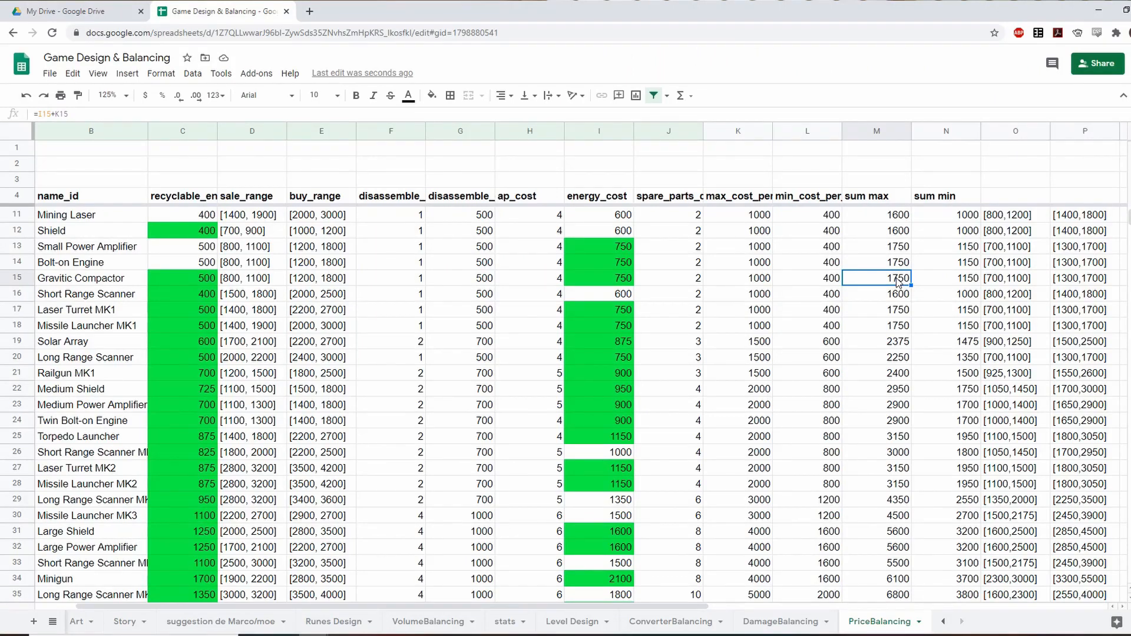
Inspect the Gravitic Compactor price range and Laser Turret MK1 row, then scroll to Chaos Ball Generator
click(1084, 277)
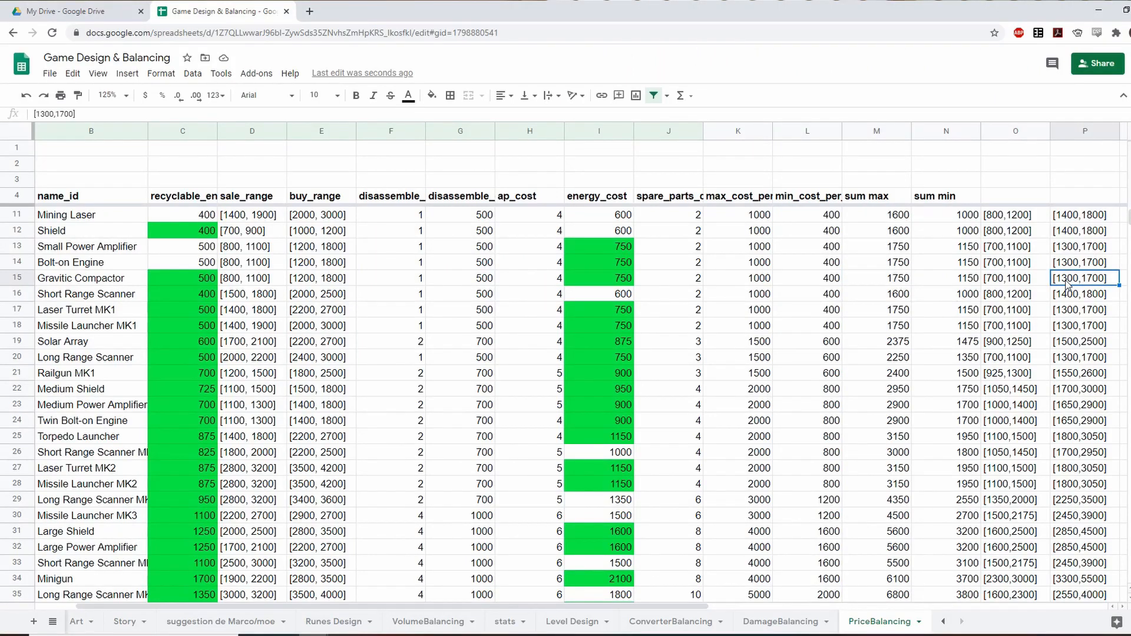
mouse_move(23, 285)
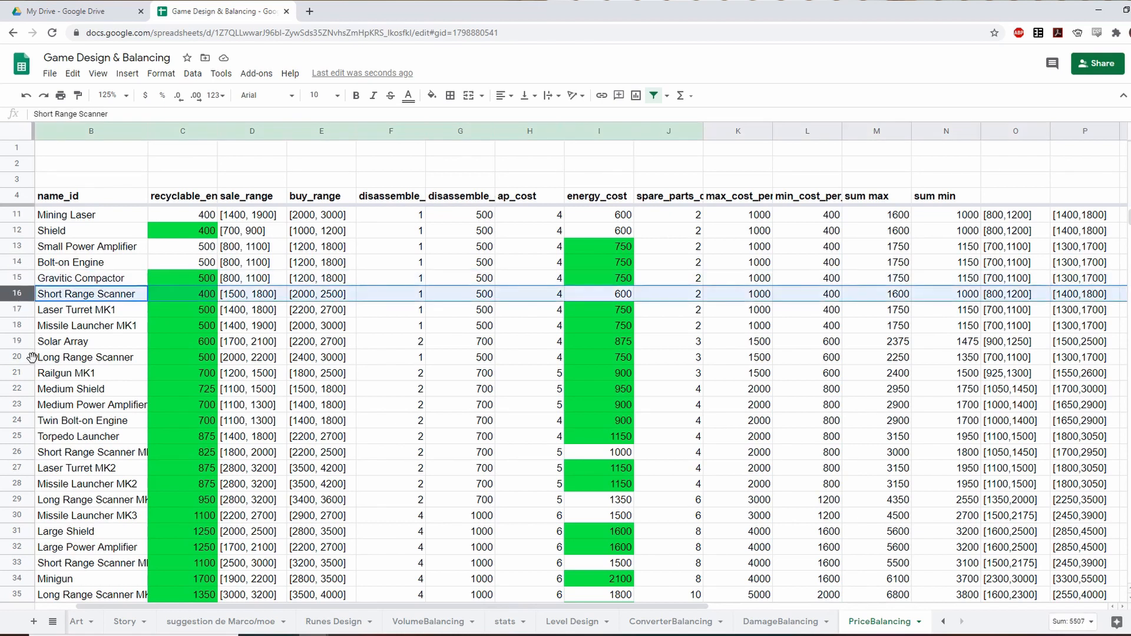
click(76, 309)
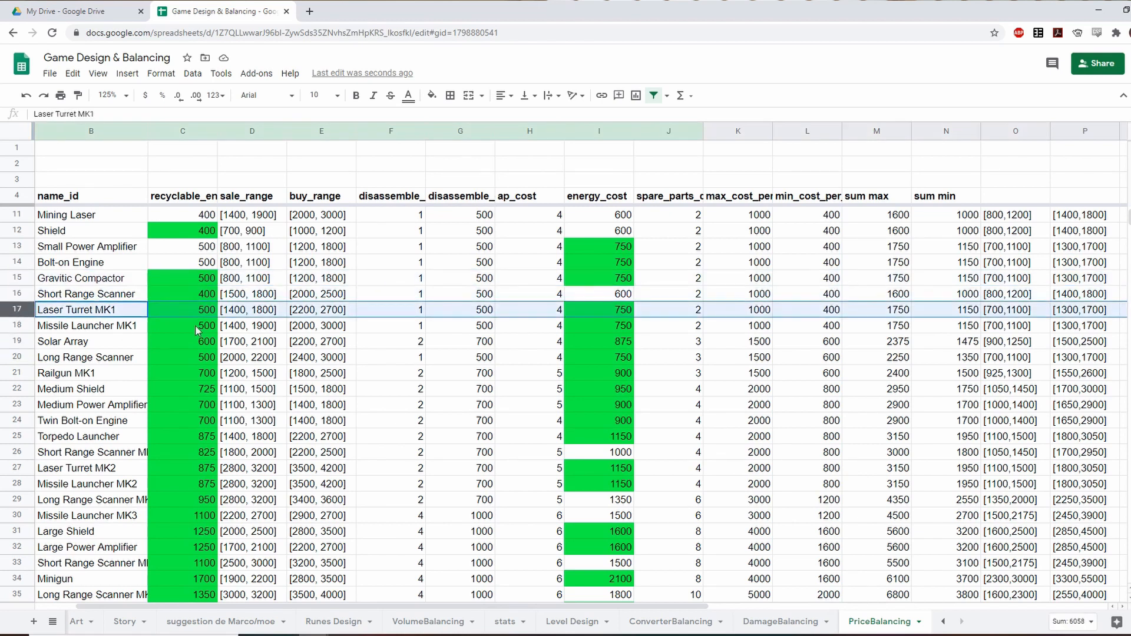
scroll(down, 3)
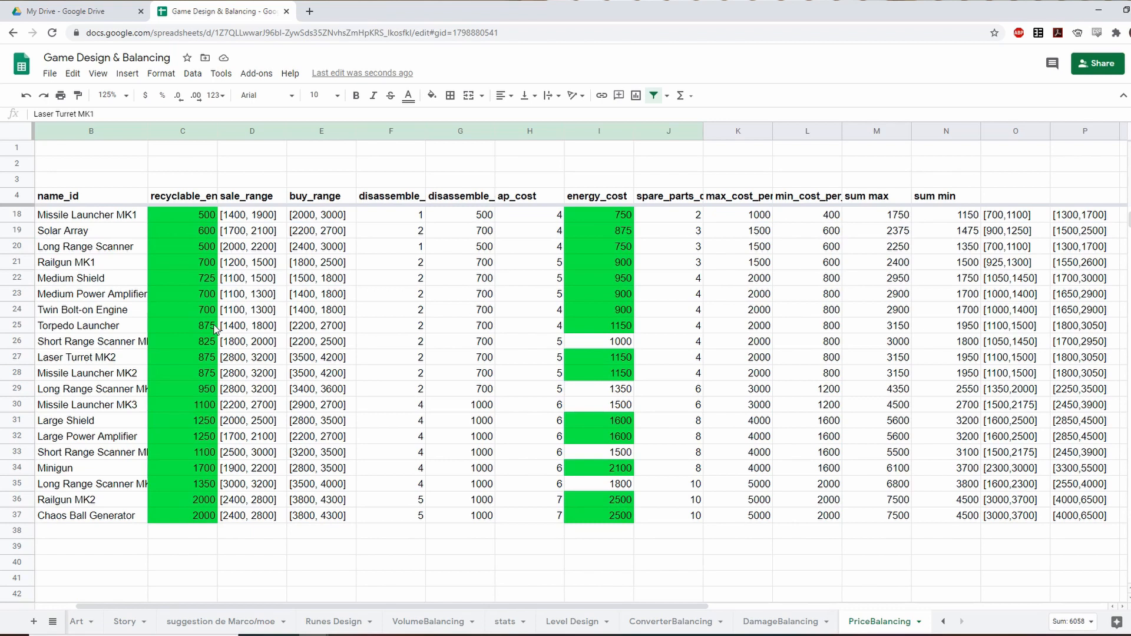
mouse_move(460, 369)
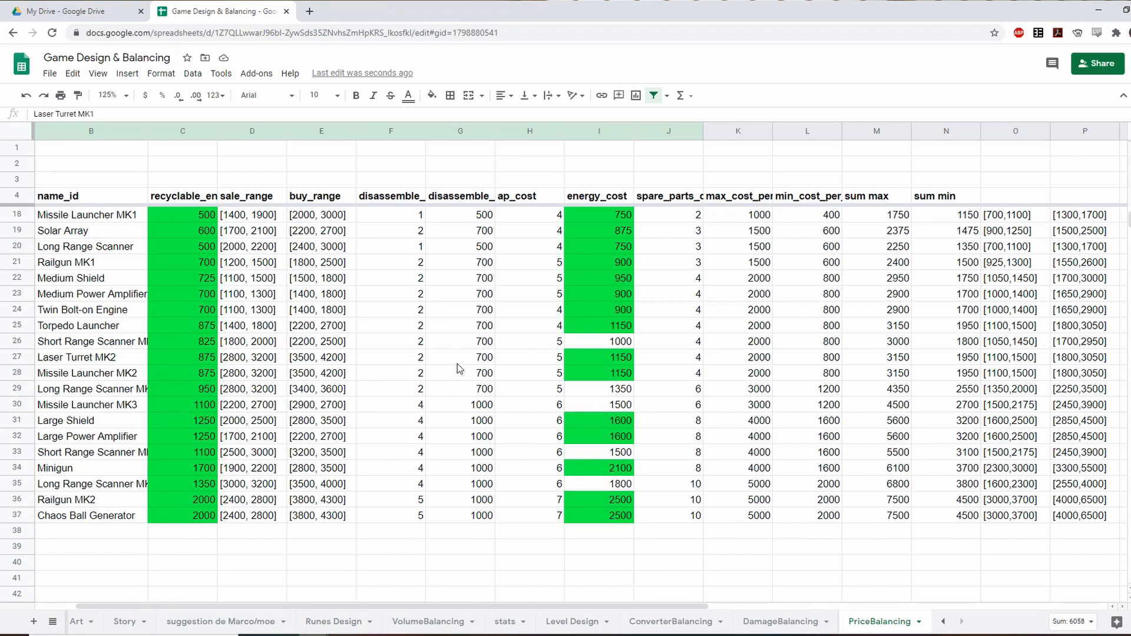
mouse_move(530, 476)
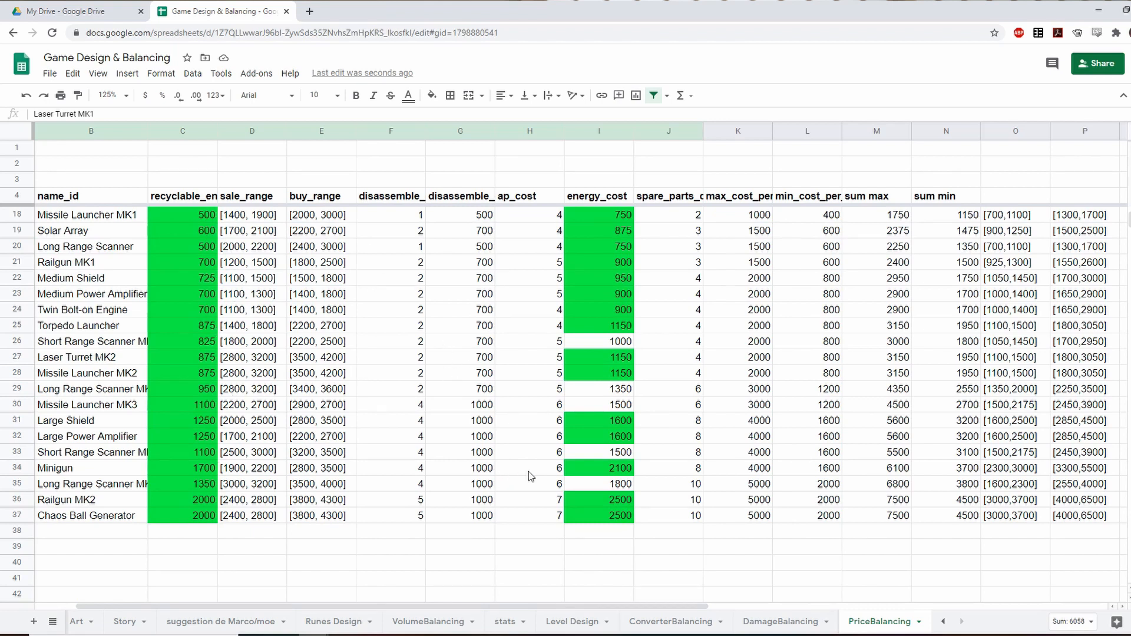